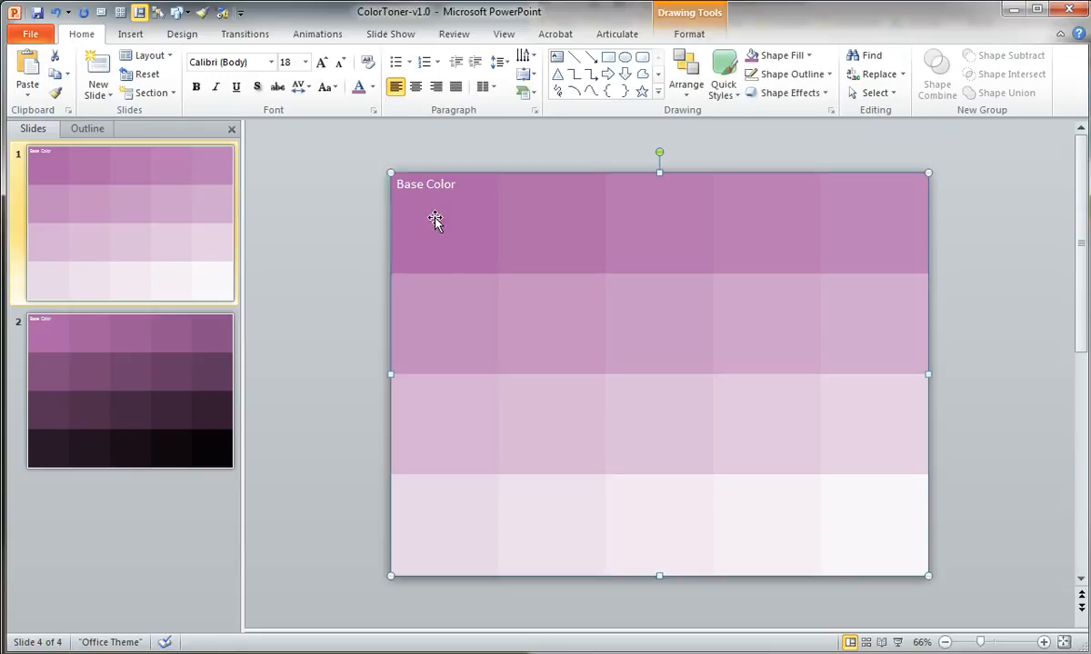
# Slide the Base Color rectangle off the grid and select the top-right tint square.
pyautogui.moveTo(659, 372); pyautogui.dragTo(584, 361)
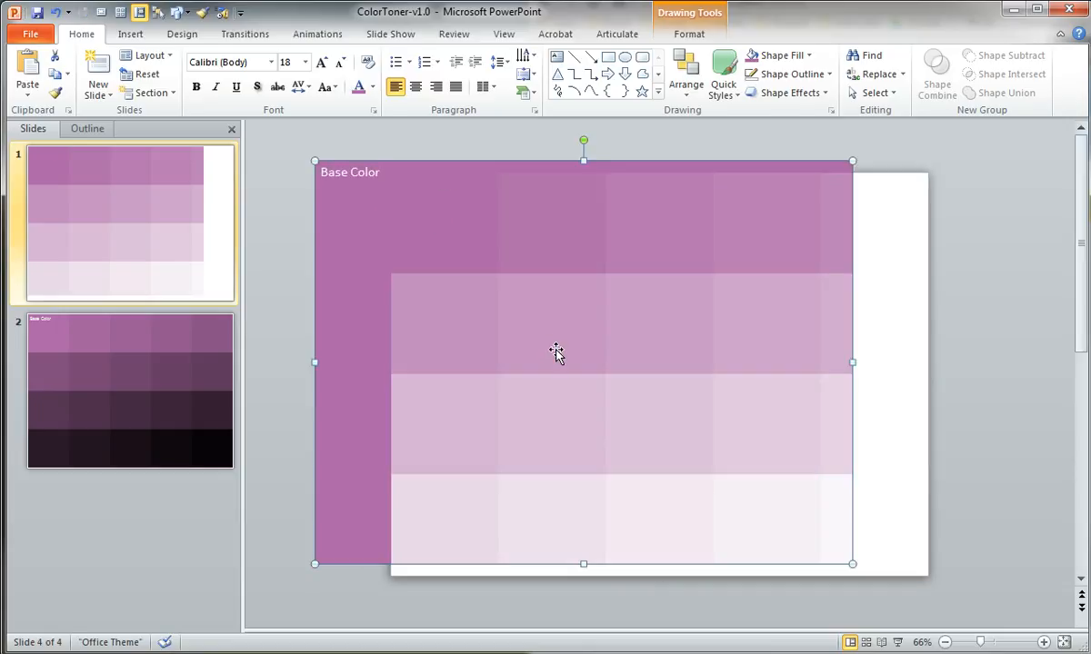
pyautogui.moveTo(754, 455)
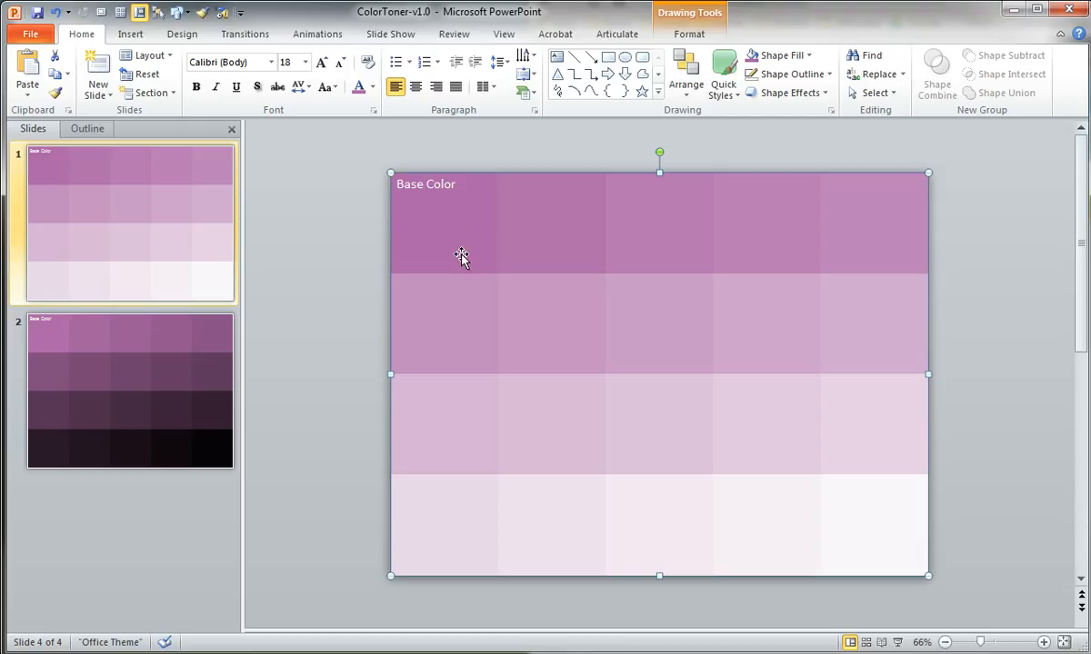
pyautogui.moveTo(527, 226)
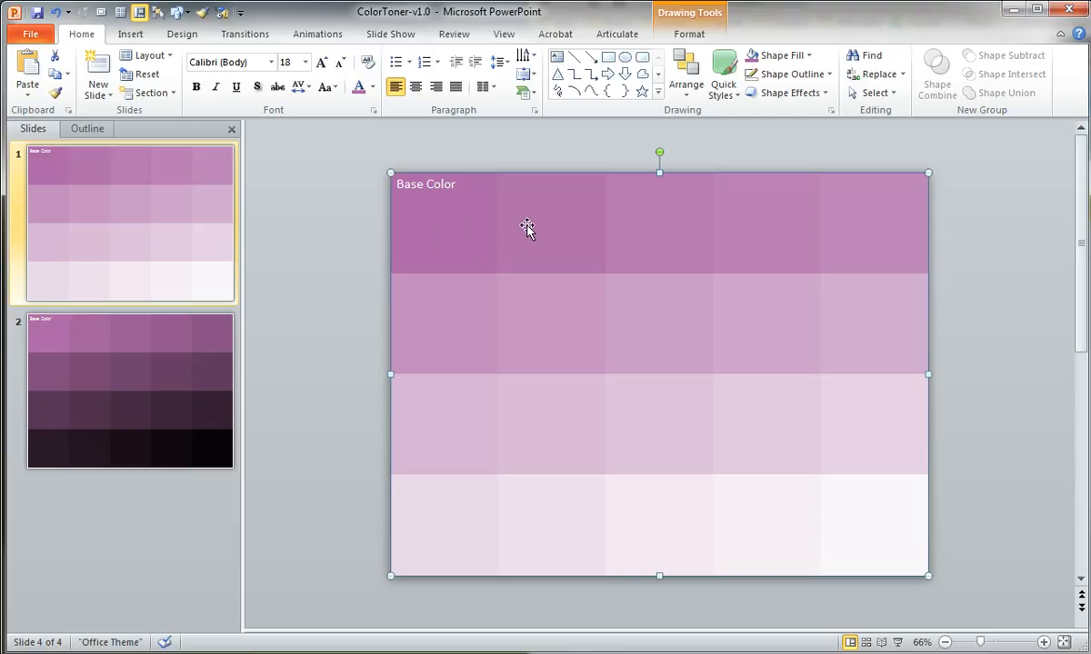
pyautogui.click(659, 223)
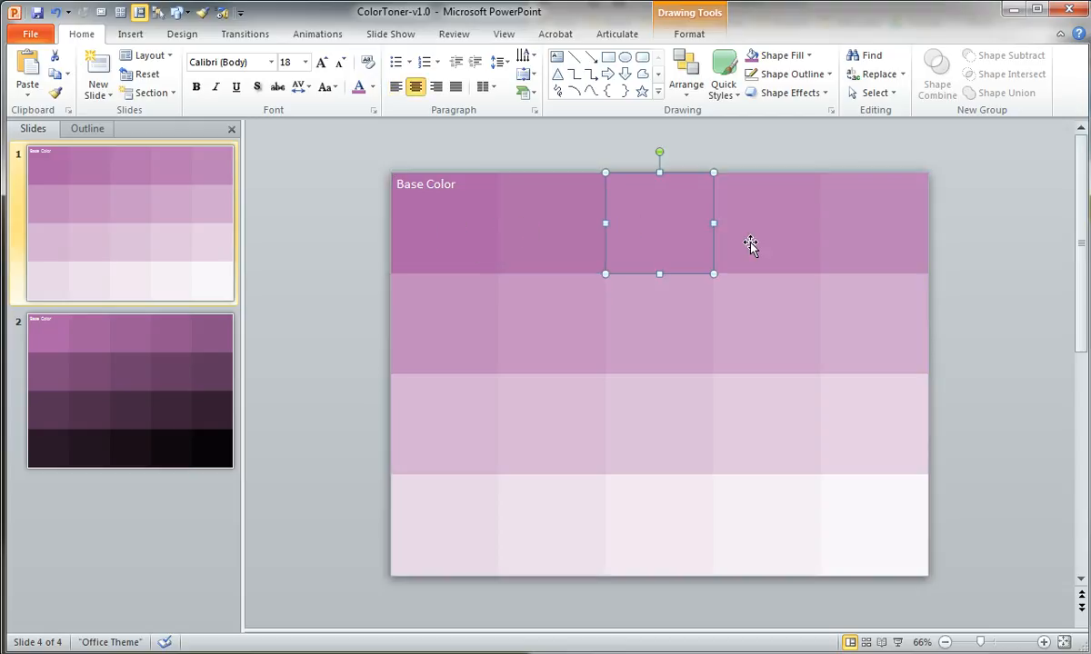
pyautogui.moveTo(659, 223); pyautogui.dragTo(872, 222)
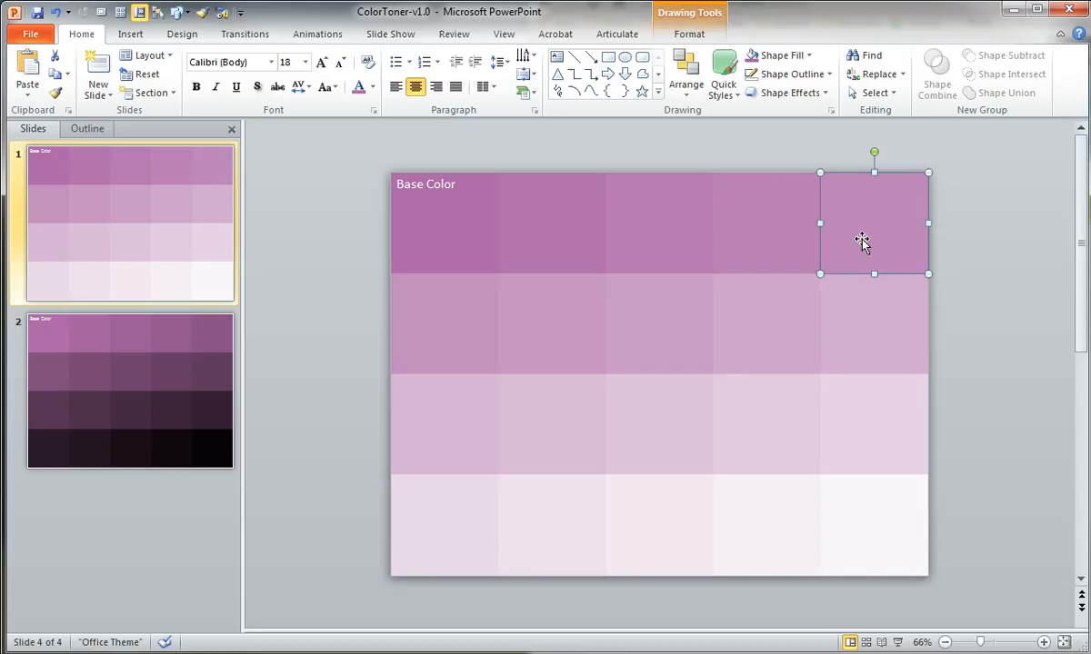
pyautogui.moveTo(862, 239)
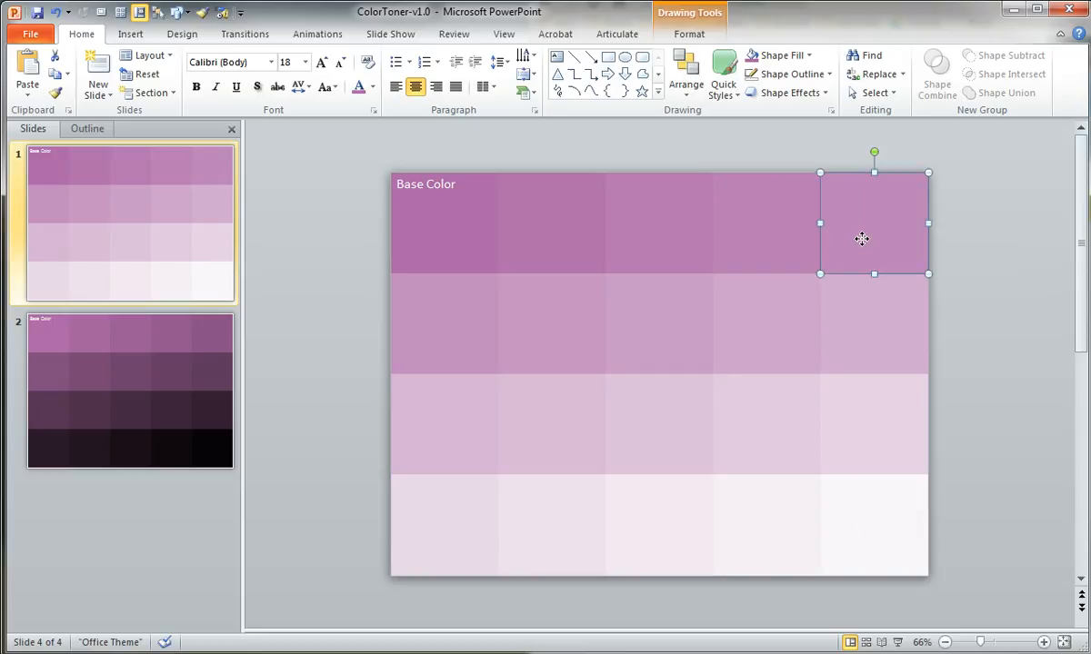
# Open Format Shape and compare tint square transparencies, such as 70% and 10%.
pyautogui.rightClick(862, 239)
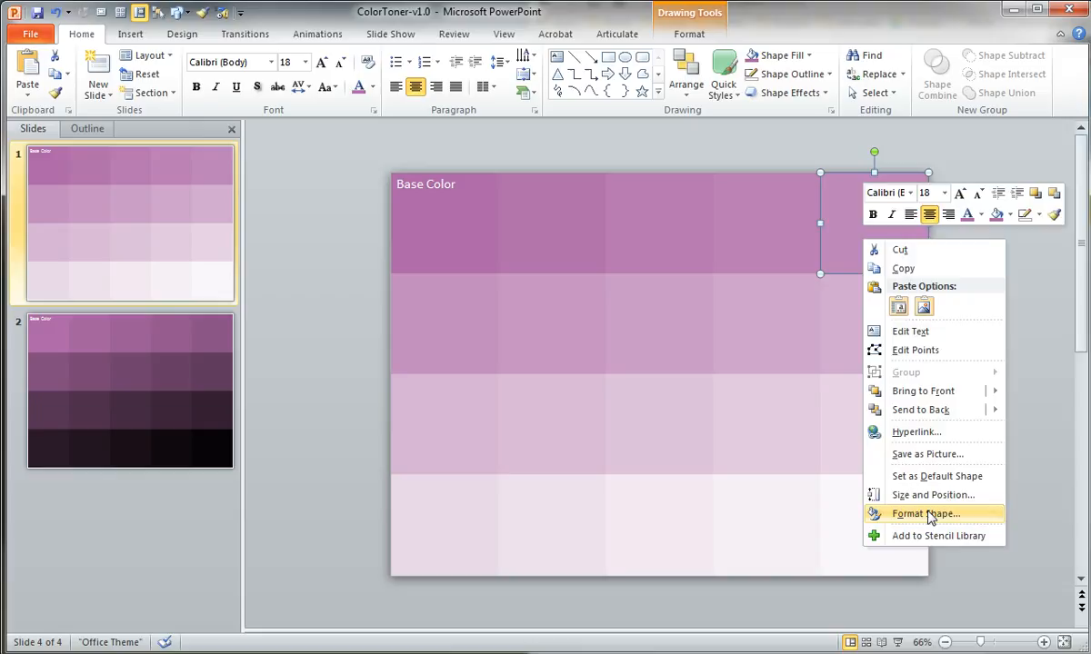
pyautogui.click(924, 514)
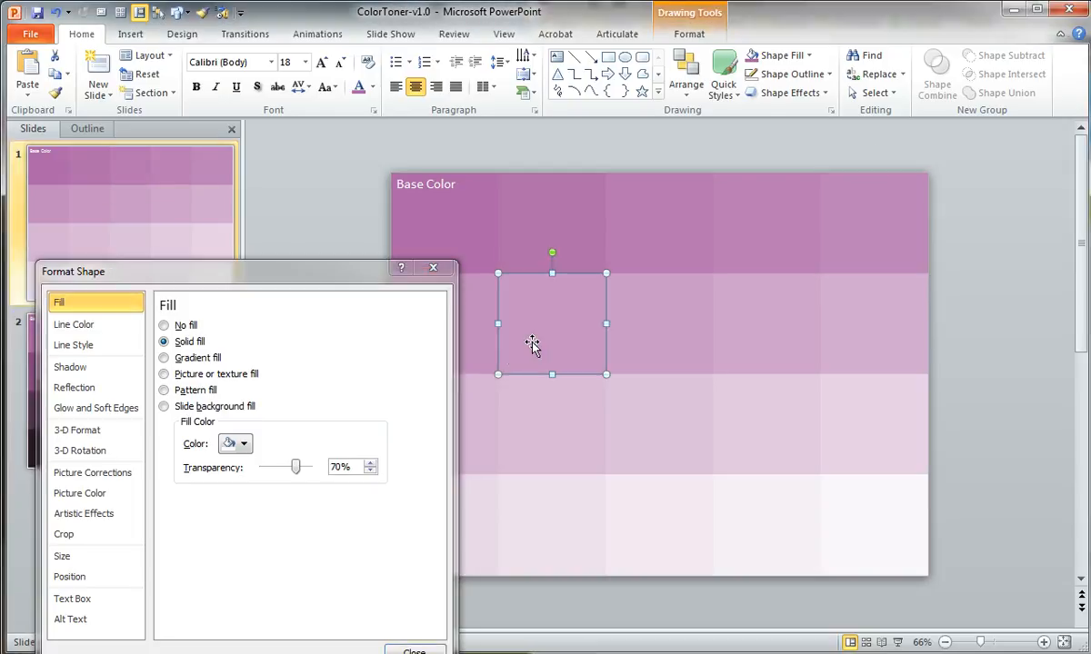
pyautogui.moveTo(453, 436)
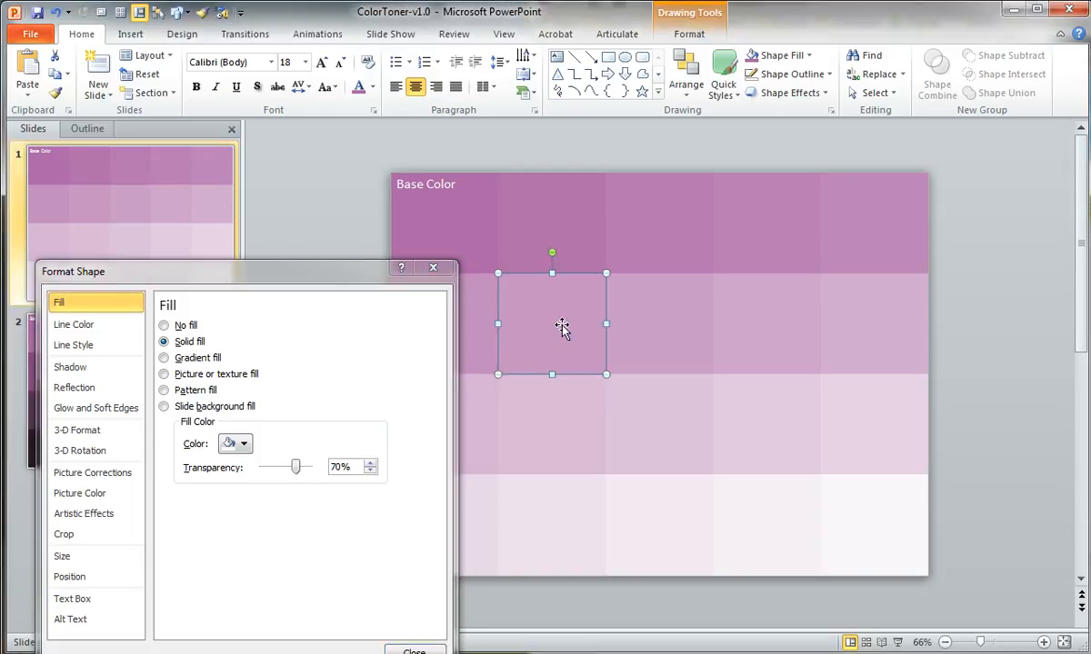
pyautogui.moveTo(561, 324); pyautogui.dragTo(766, 524)
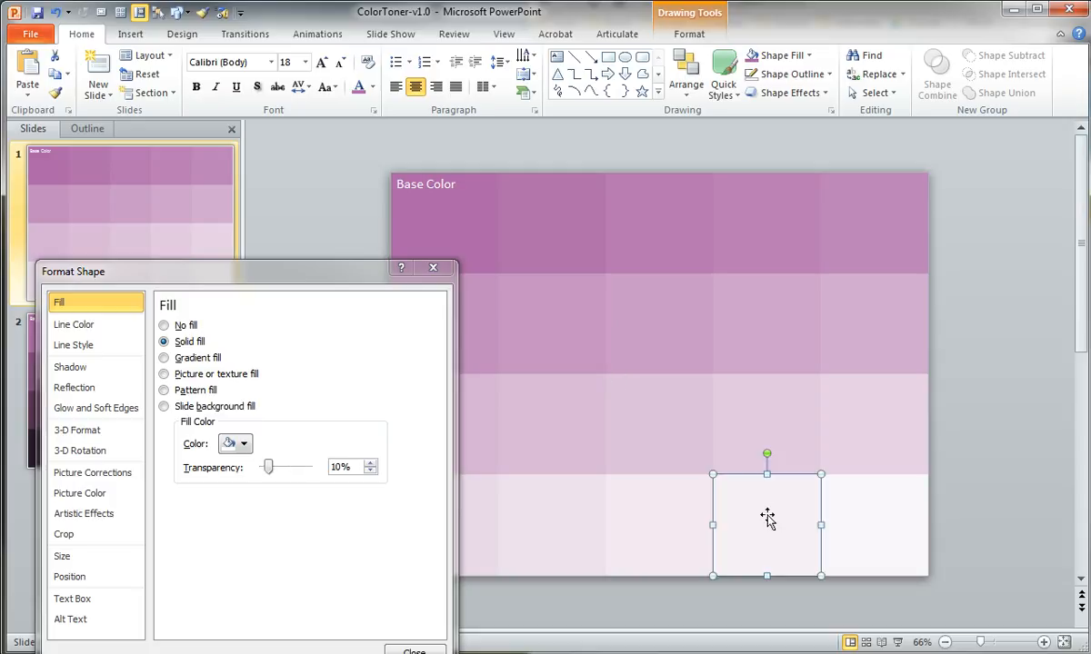
pyautogui.moveTo(797, 525)
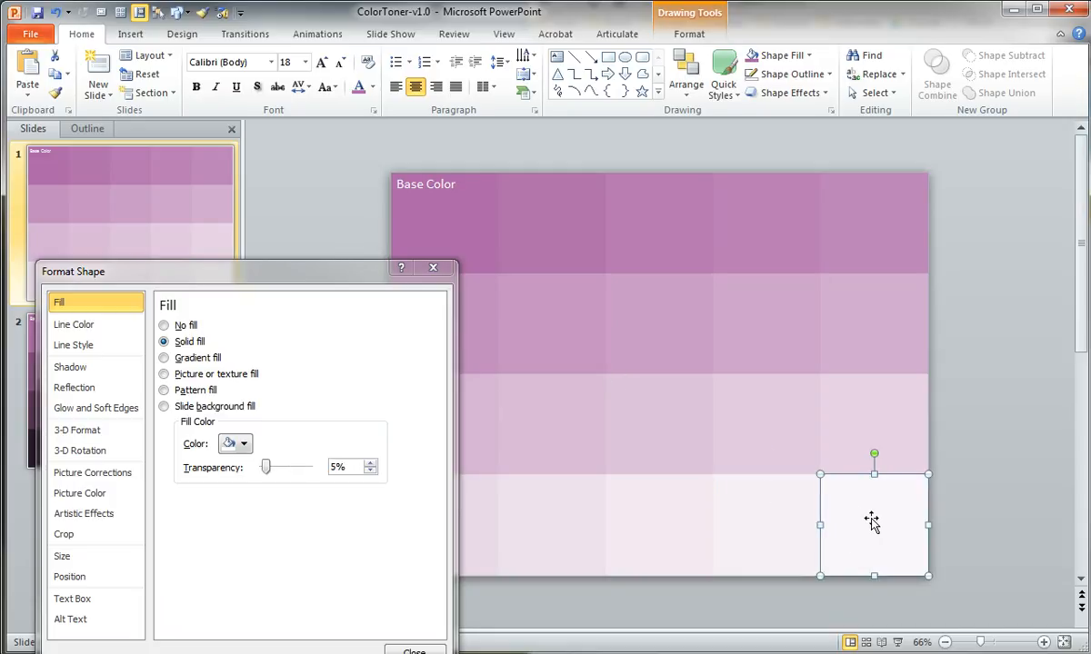
pyautogui.moveTo(461, 227)
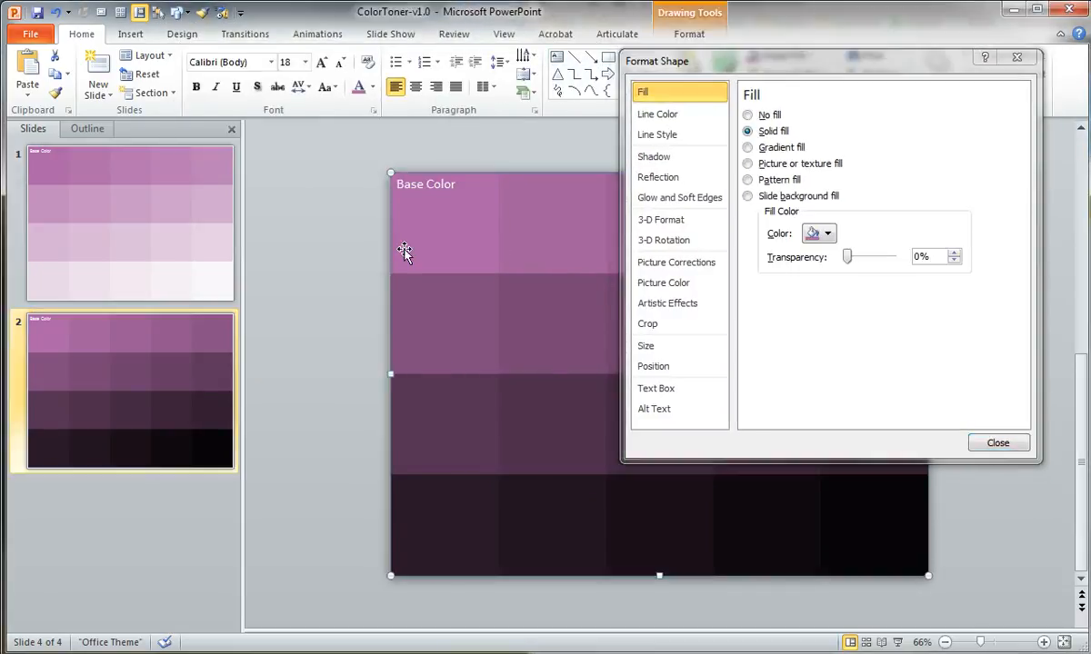
pyautogui.moveTo(406, 225)
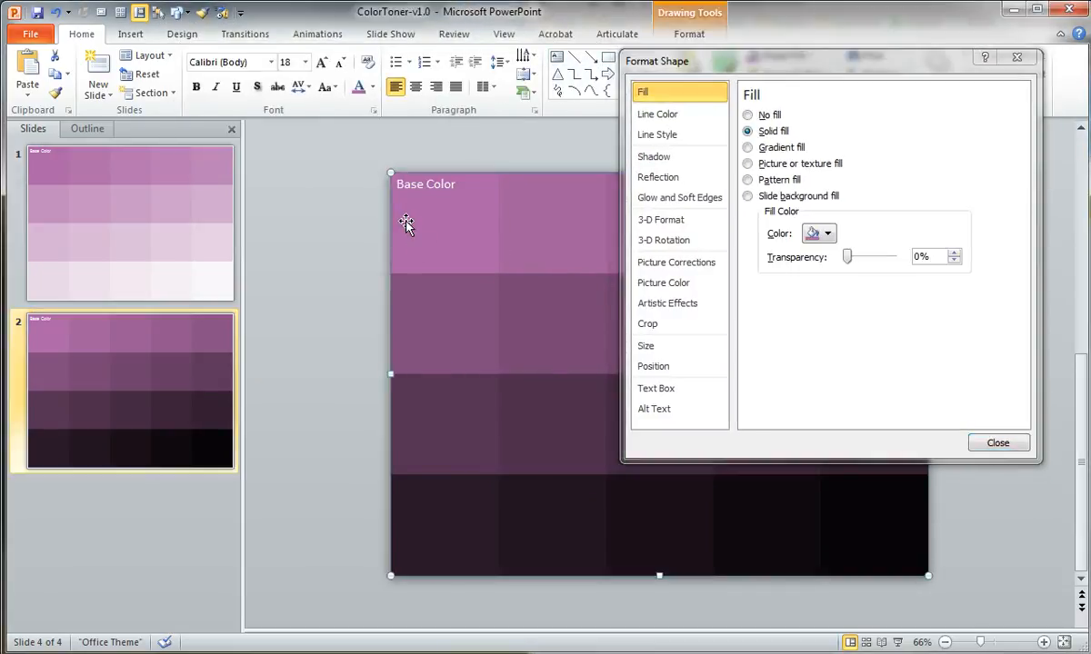
# Select a top-row dark shade square to reveal its 95% fill transparency.
pyautogui.moveTo(848, 256); pyautogui.dragTo(891, 256)
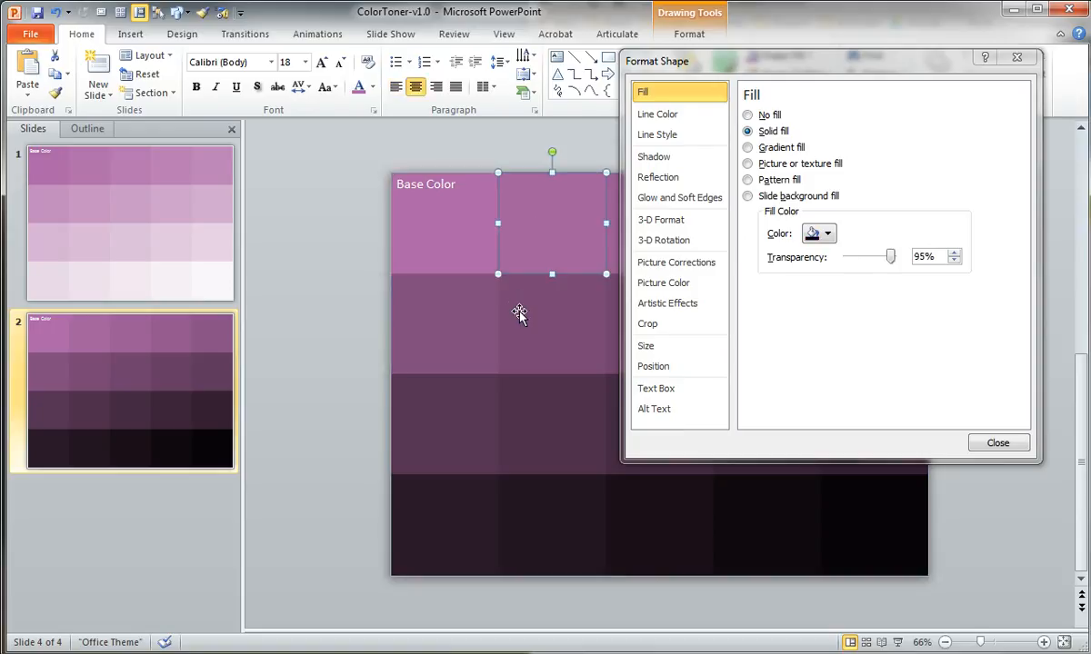